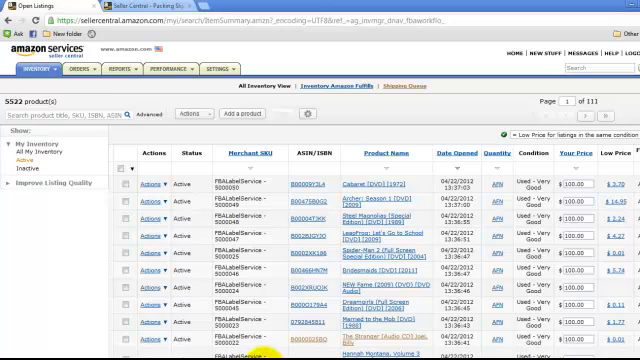
Go from the Inventory menu to the Upload Products & Inventory page
click(32, 74)
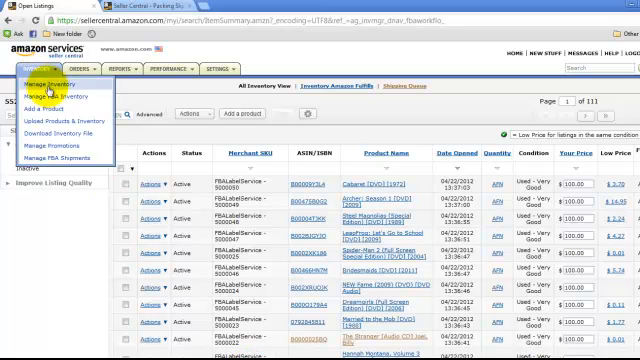
click(60, 122)
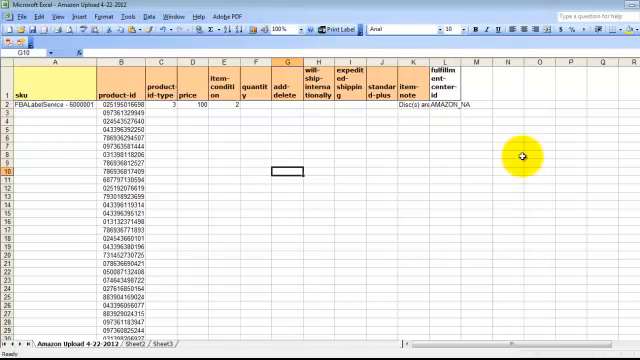
mouse_move(502, 132)
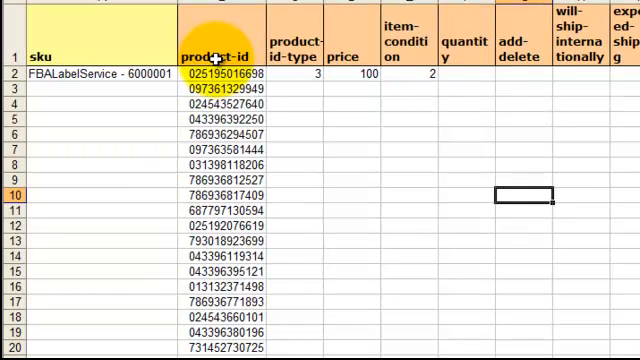
scroll(down, 3)
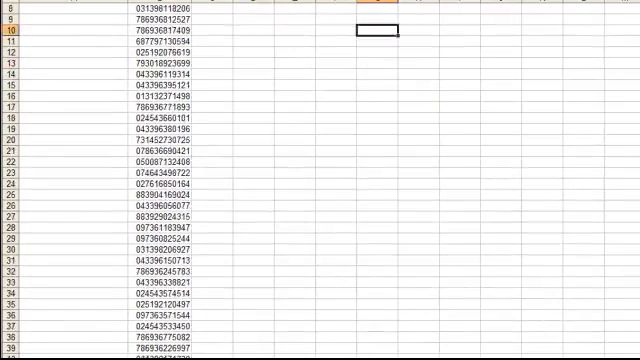
scroll(down, 3)
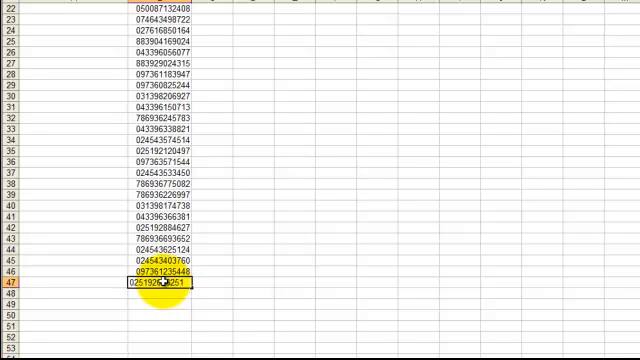
key(enter)
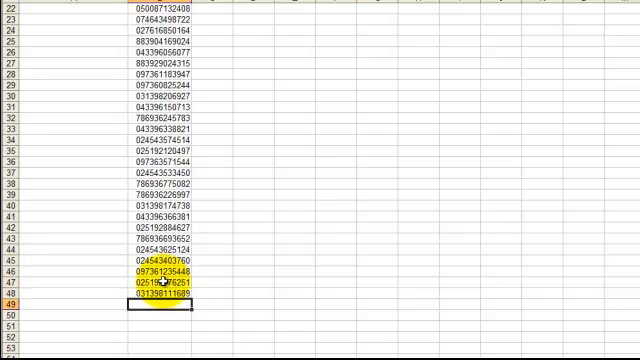
text(043396702479)
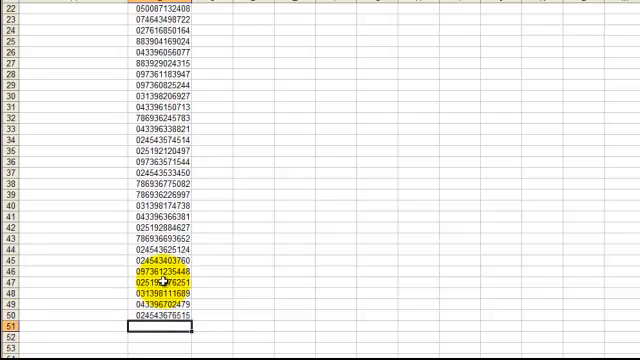
text(85392798629)
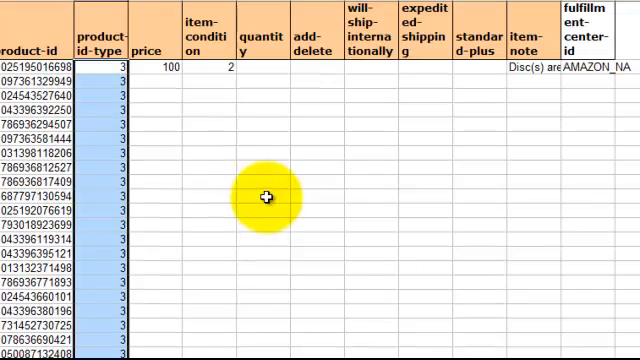
Fill product-id-type with 3 and price with 100 for every listing row
click(164, 70)
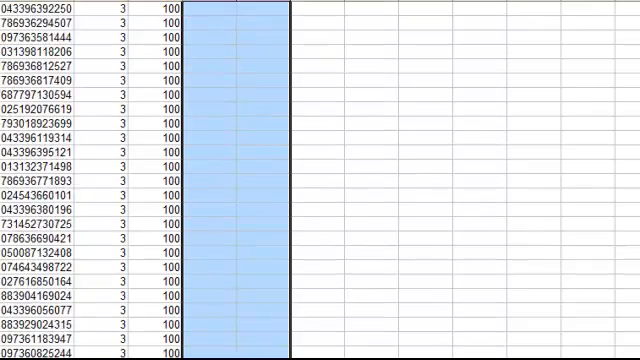
scroll(down, 3)
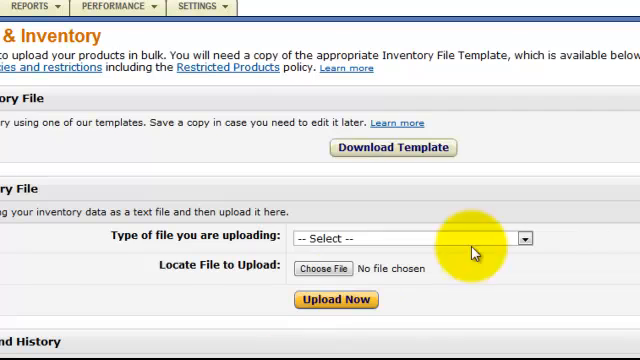
mouse_move(344, 140)
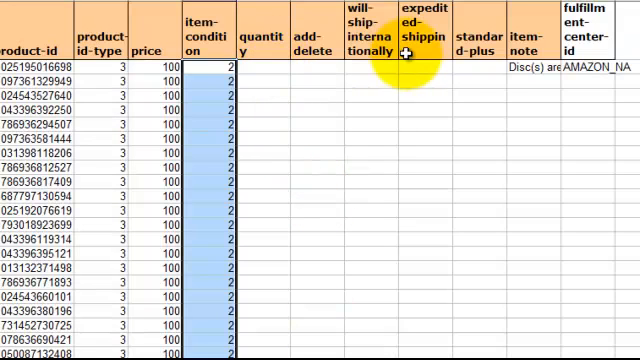
mouse_move(470, 44)
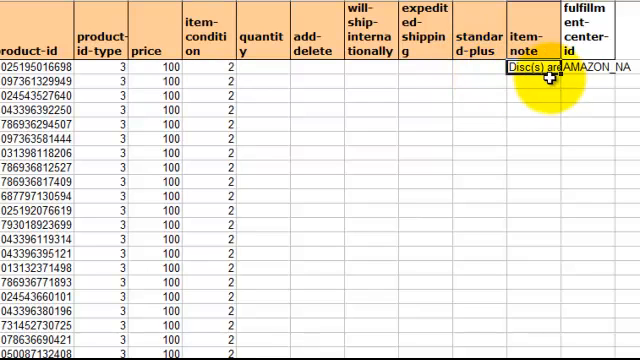
Fill item-condition 2, the disc item note and AMAZON_NA for all rows, then save over the existing upload file
scroll(down, 3)
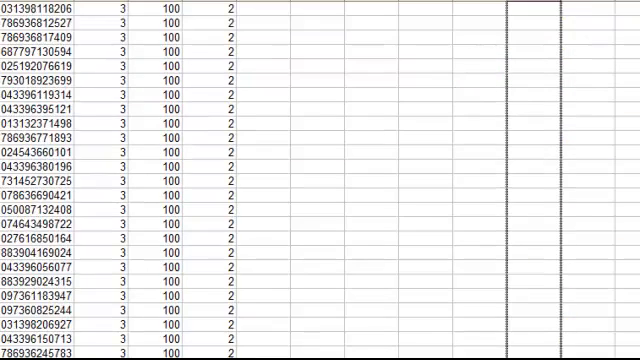
scroll(down, 3)
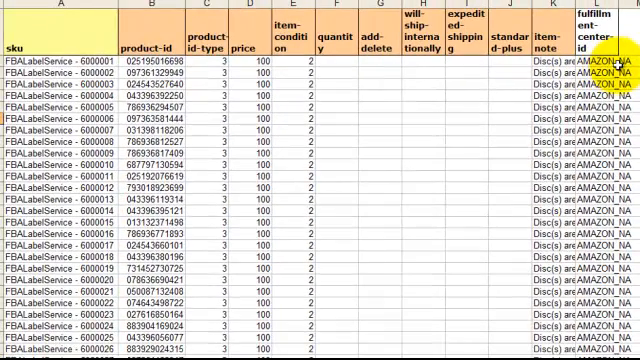
scroll(down, 3)
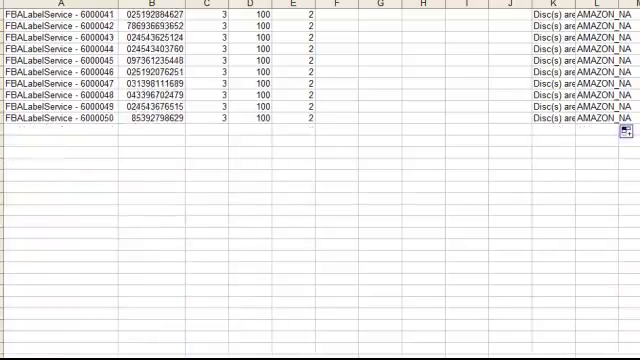
scroll(up, 3)
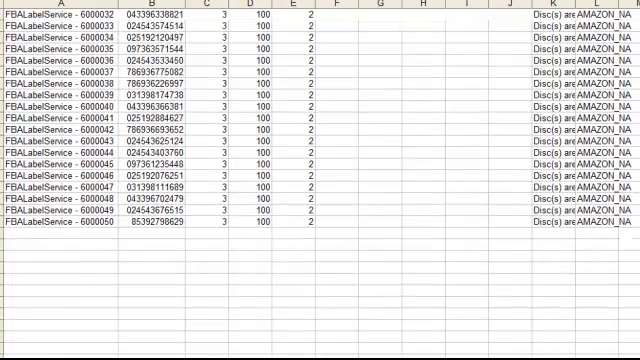
scroll(down, 3)
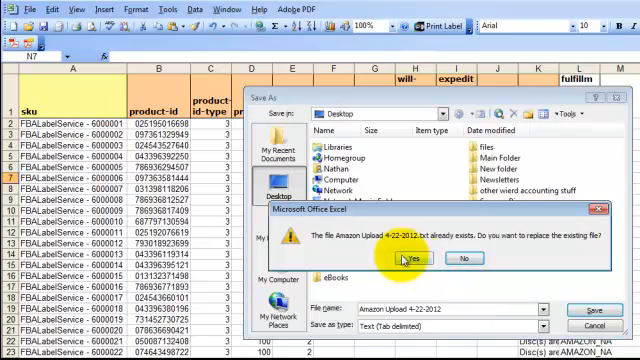
click(400, 260)
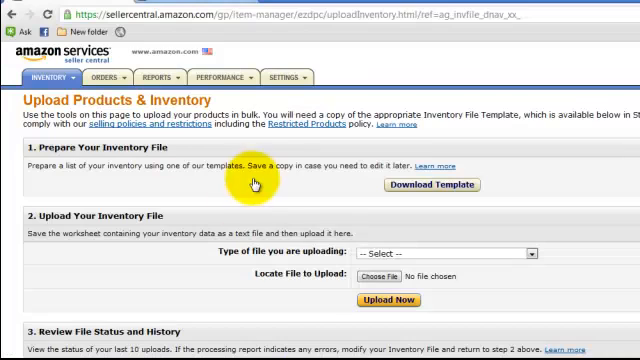
Return to the Upload Products & Inventory page and choose the Inventory Loader upload
click(48, 78)
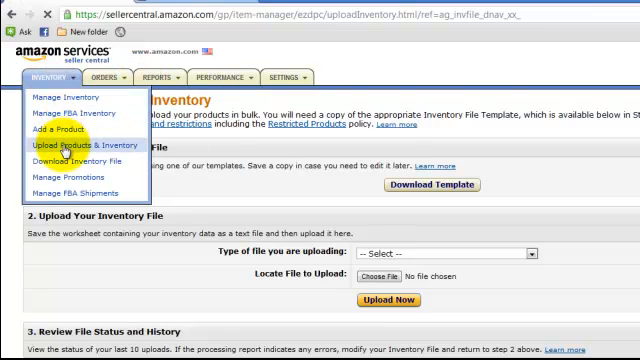
click(92, 148)
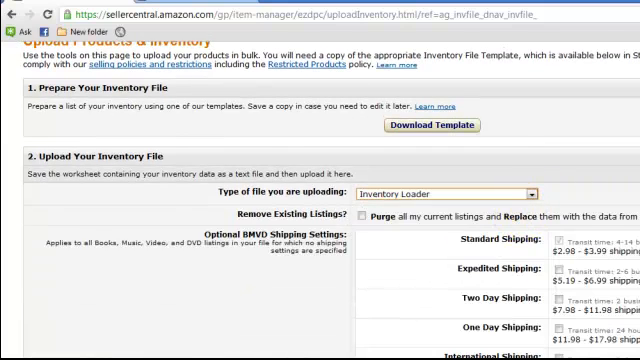
scroll(down, 3)
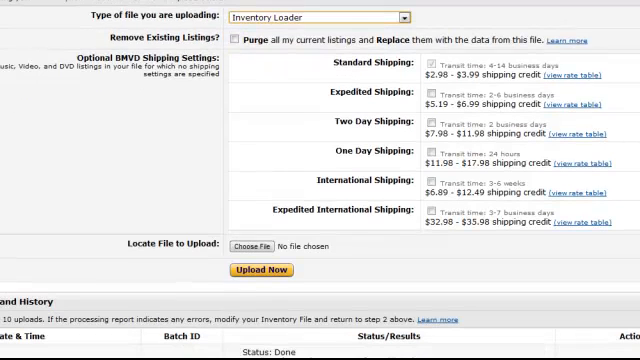
Select the 'Amazon Upload' text file and submit it, getting 50 records processed with no errors
click(252, 246)
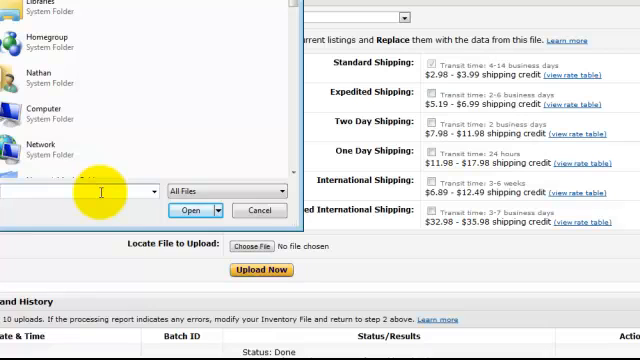
text(amazon u)
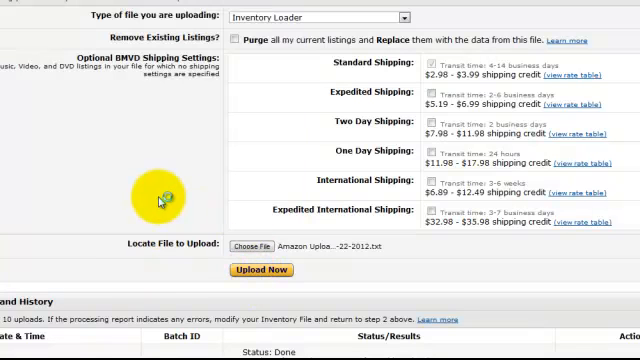
click(256, 272)
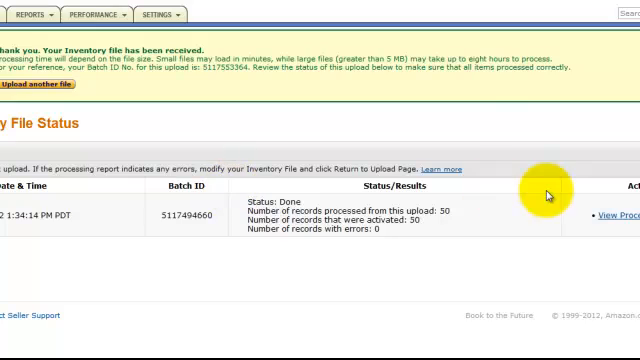
scroll(down, 3)
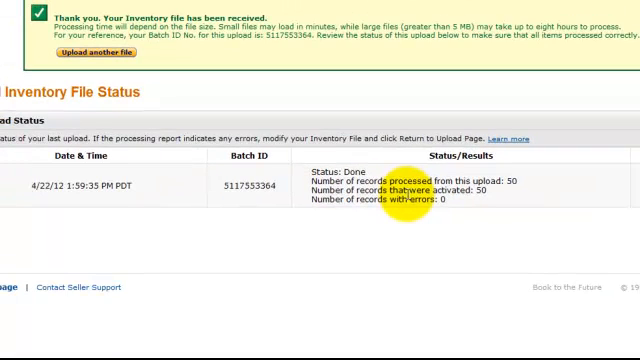
mouse_move(408, 196)
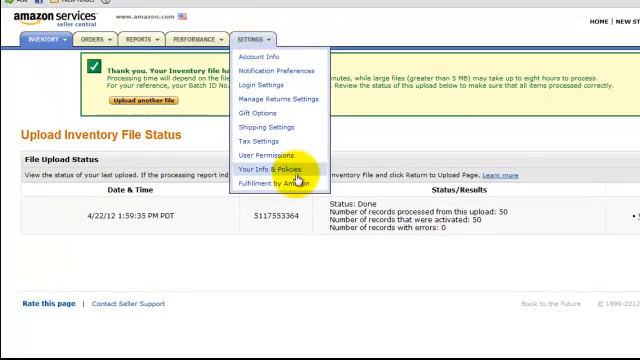
Enable the FBA Label Service in the Fulfillment by Amazon settings and confirm with Yes
click(280, 184)
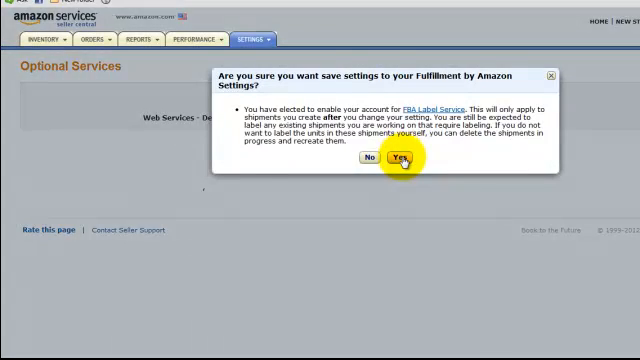
click(406, 156)
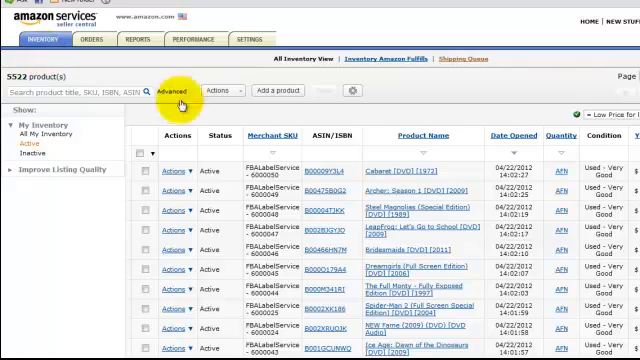
Convert the DVD listings to Fulfilled by Amazon and reach the Send to Amazon page with 50 SKUs
scroll(down, 3)
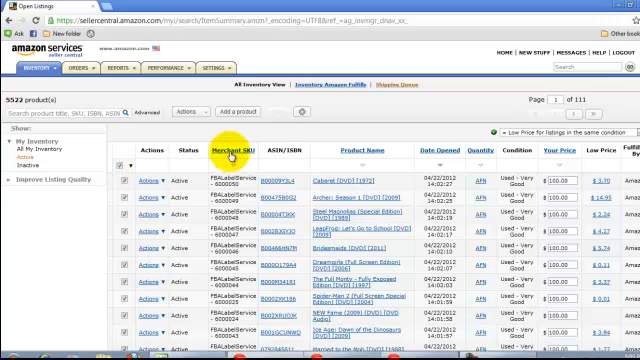
click(148, 112)
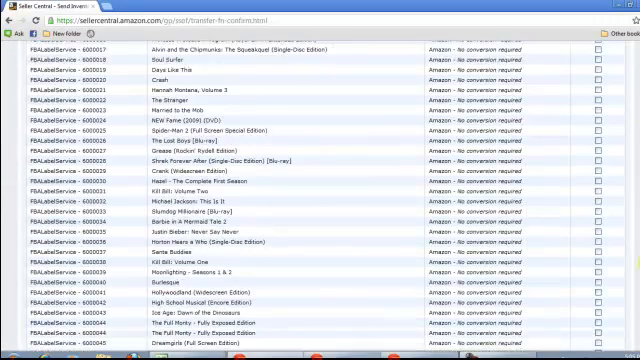
scroll(down, 3)
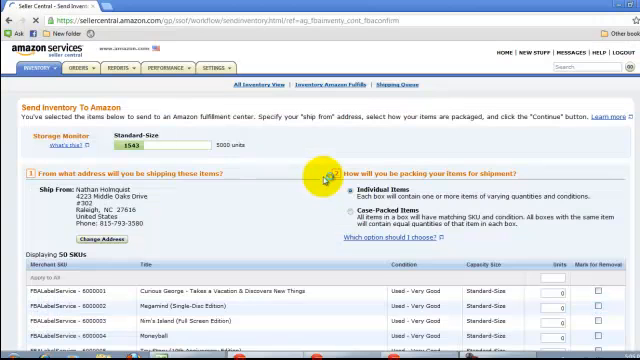
Enter 1 unit per SKU and create the 50-unit shipment to fulfilment centre IND4
scroll(down, 3)
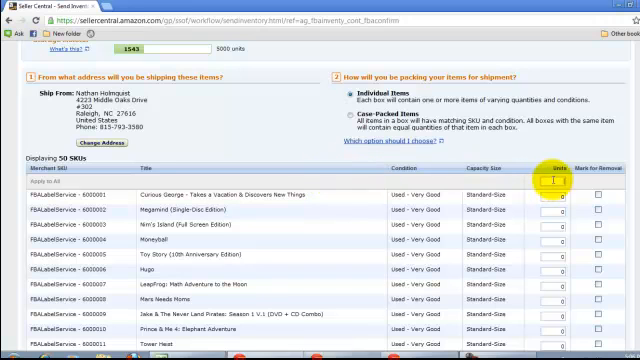
text(1)
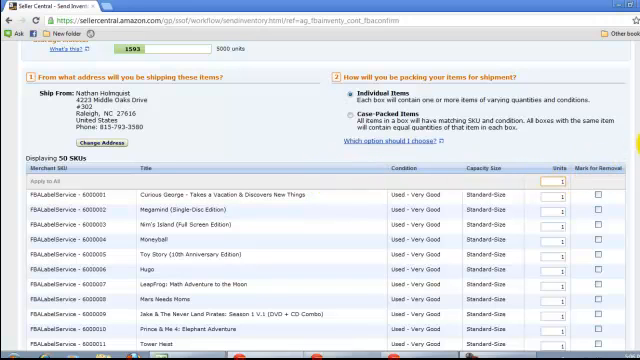
scroll(down, 3)
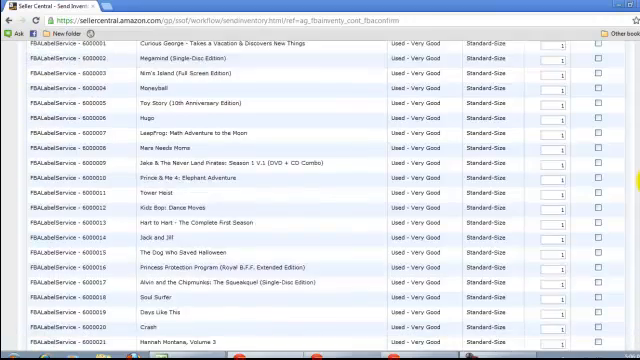
scroll(down, 3)
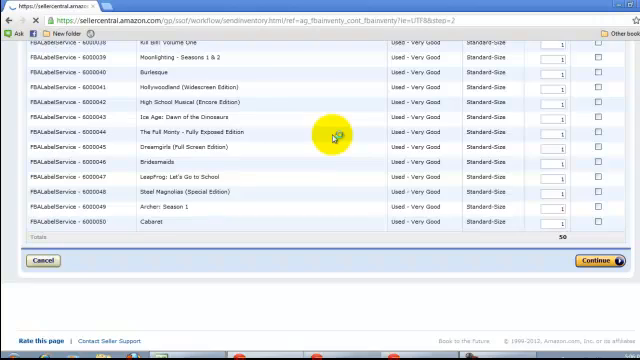
click(592, 260)
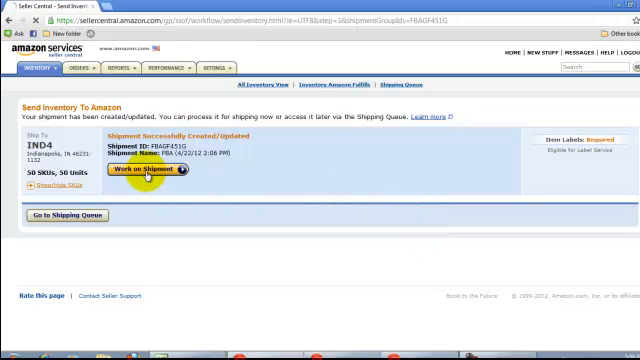
Work on the new shipment and save the 50 unit quantities to reach labelling
click(152, 176)
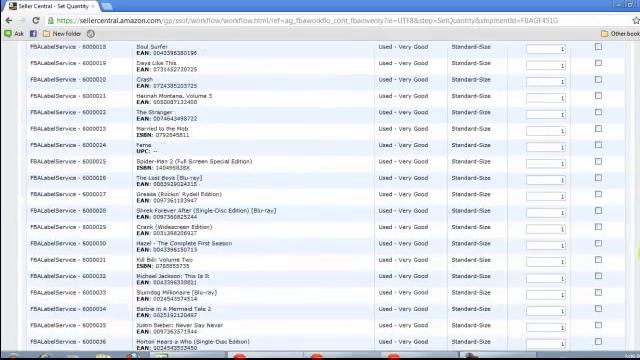
scroll(down, 3)
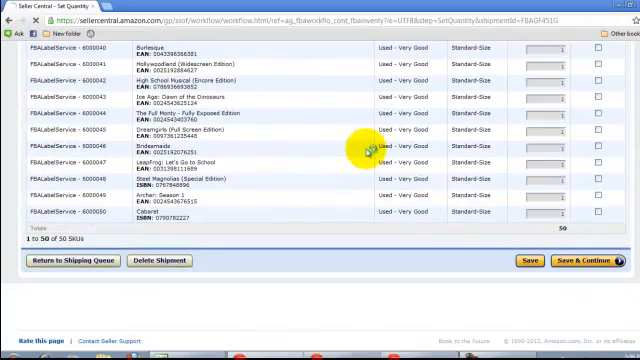
click(572, 260)
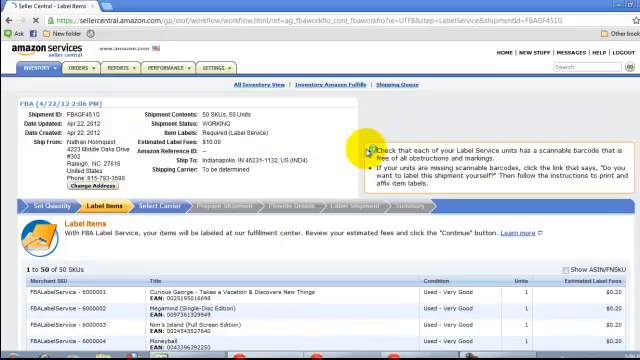
Review the Amazon label service for 50 units at $10.00 in fees and continue to carrier selection
scroll(down, 3)
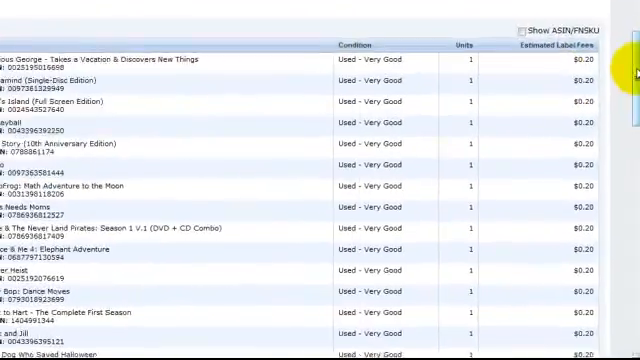
scroll(down, 3)
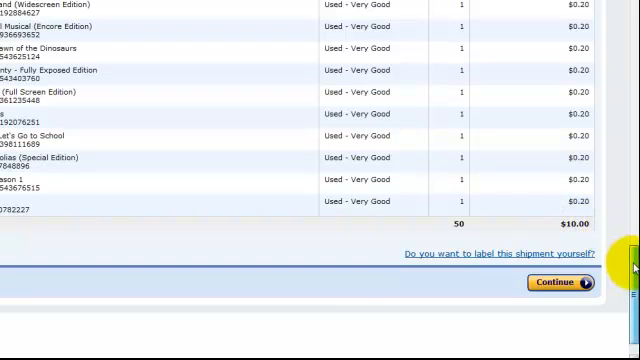
scroll(down, 3)
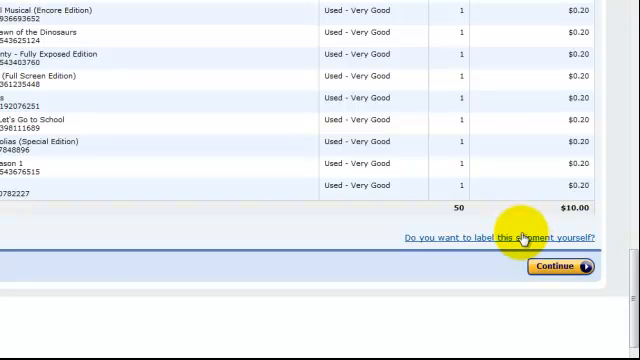
mouse_move(410, 236)
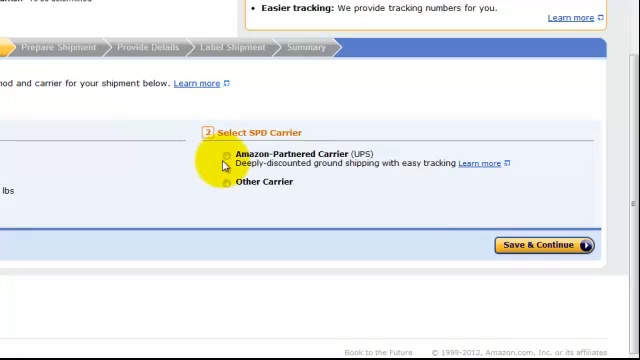
Select the Amazon-Partnered Carrier (UPS) and continue to the box weight and dimensions step
click(222, 152)
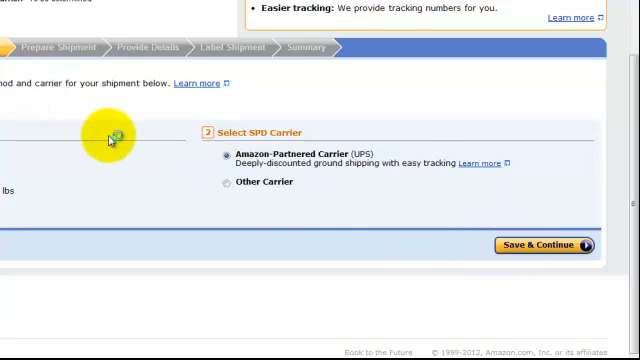
click(540, 244)
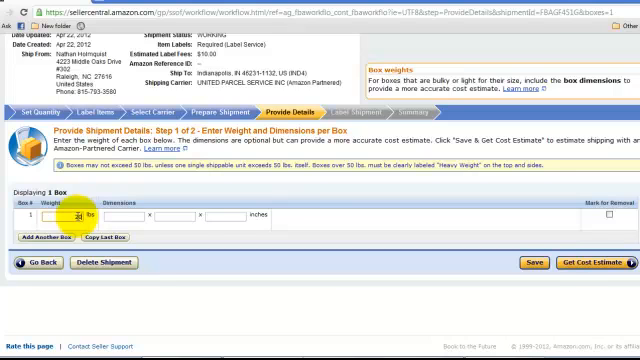
Enter a 20 lb box weight, authorize and accept the $6.53 UPS shipping charge
text(20)
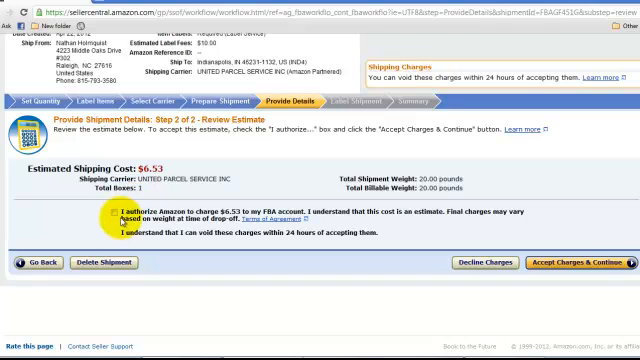
click(110, 214)
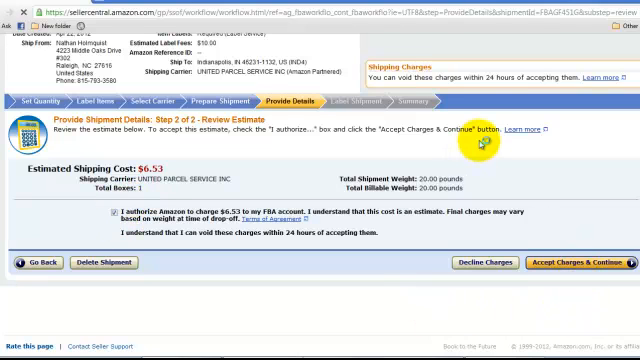
click(576, 262)
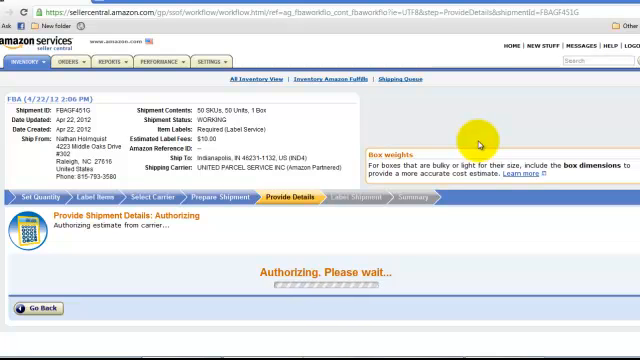
mouse_move(484, 140)
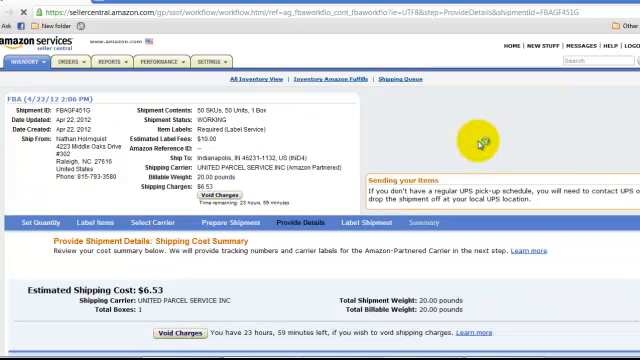
scroll(down, 3)
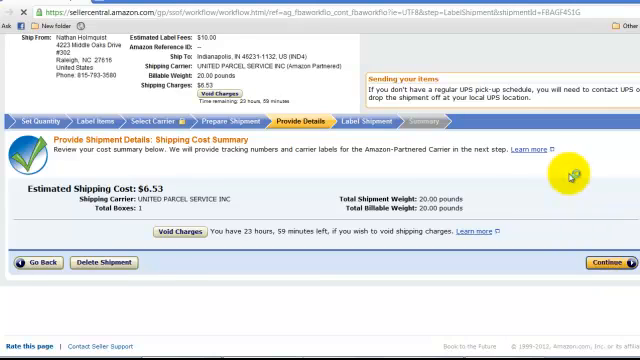
Continue past the cost summary and complete the Label Shipment step so status reads Ready to Ship
click(602, 264)
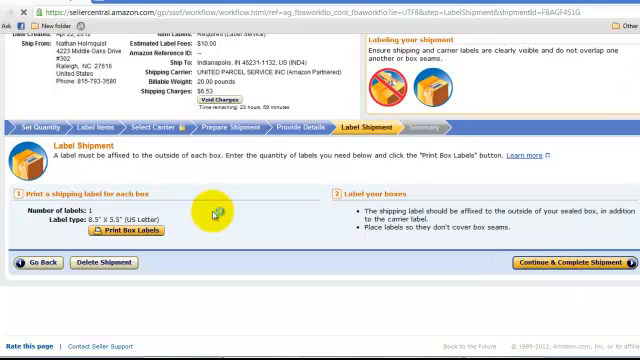
click(566, 262)
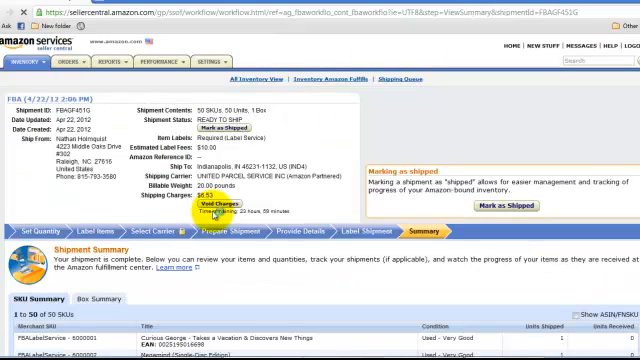
Review the Shipped shipment summary listing all 50 SKUs
scroll(down, 3)
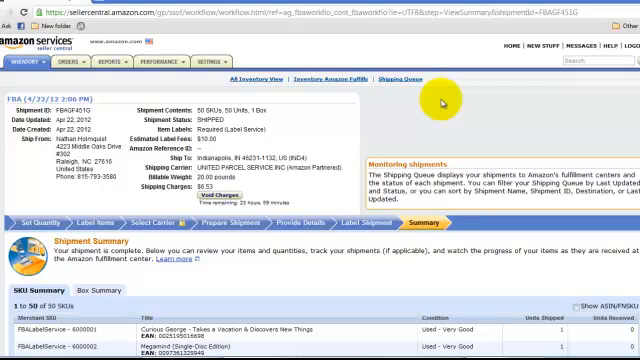
scroll(down, 3)
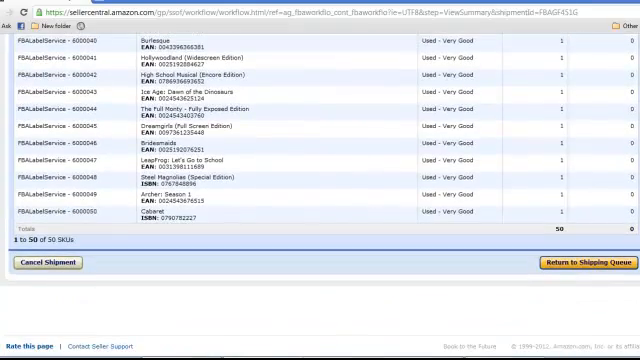